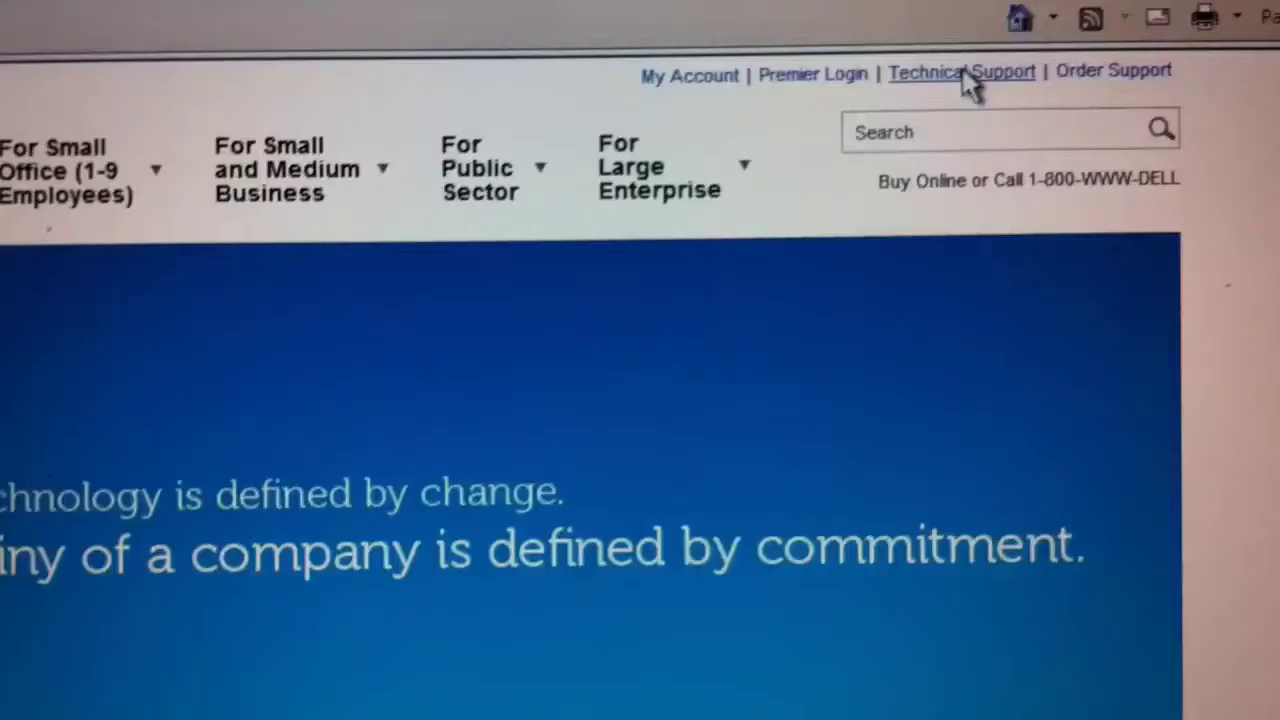
Go to Dell Technical Support and reach the Latitude D600 Windows XP driver downloads.
left_click(960, 71)
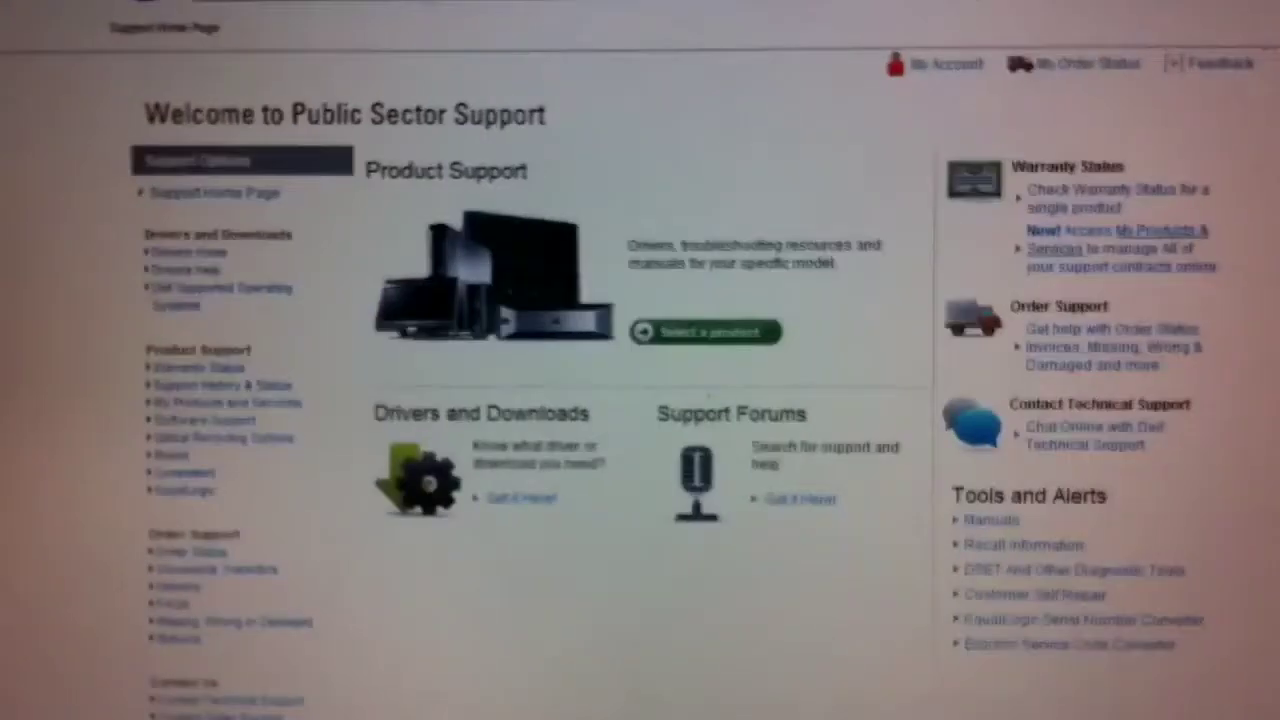
scroll("up", 3)
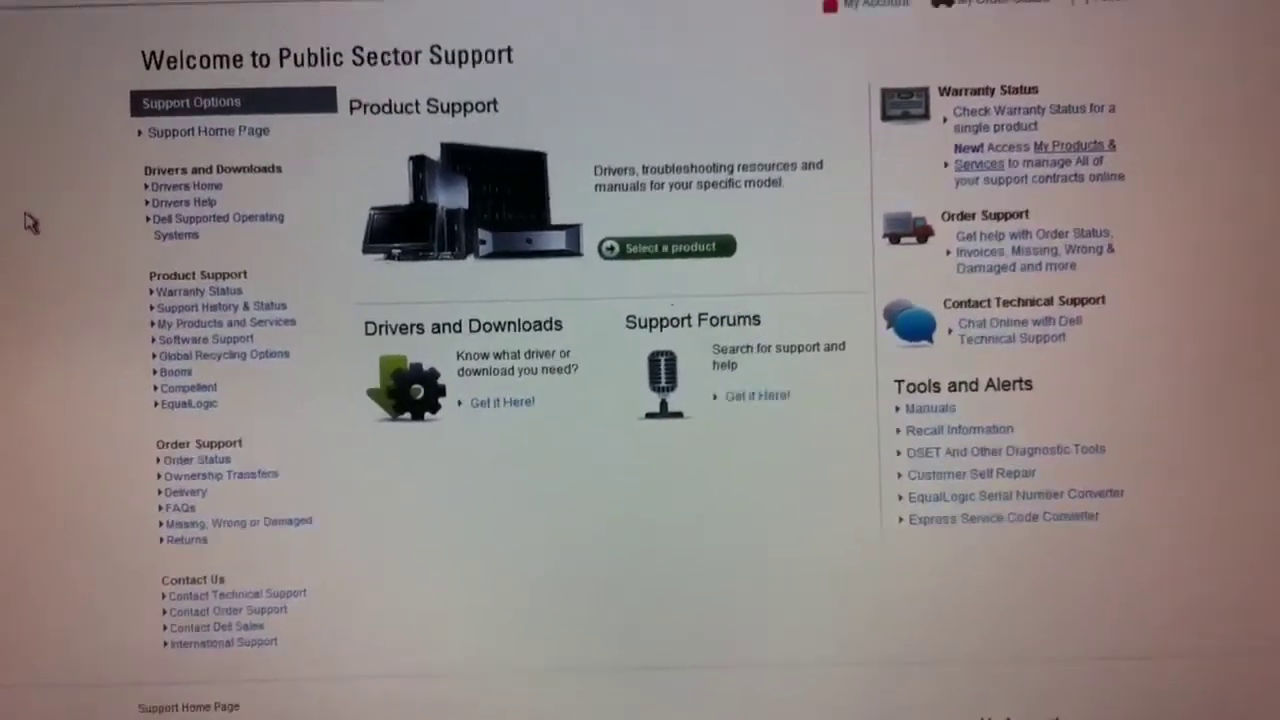
scroll("up", 3)
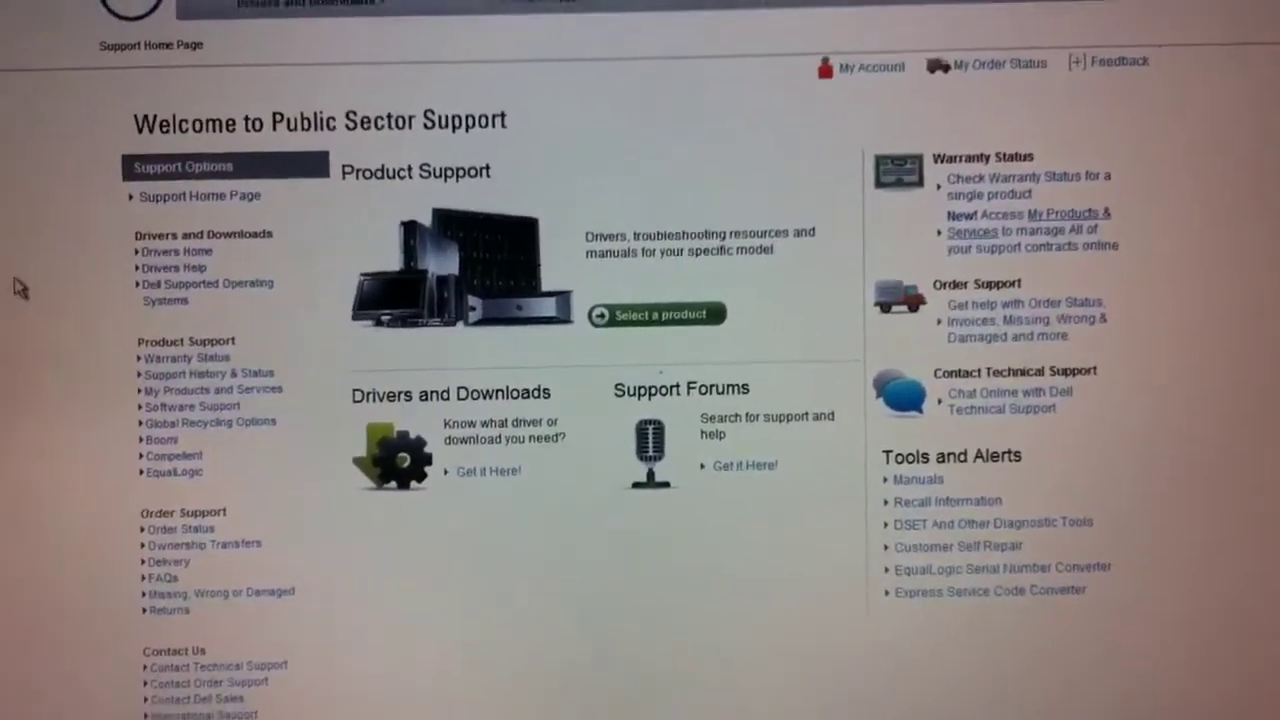
scroll("down", 3)
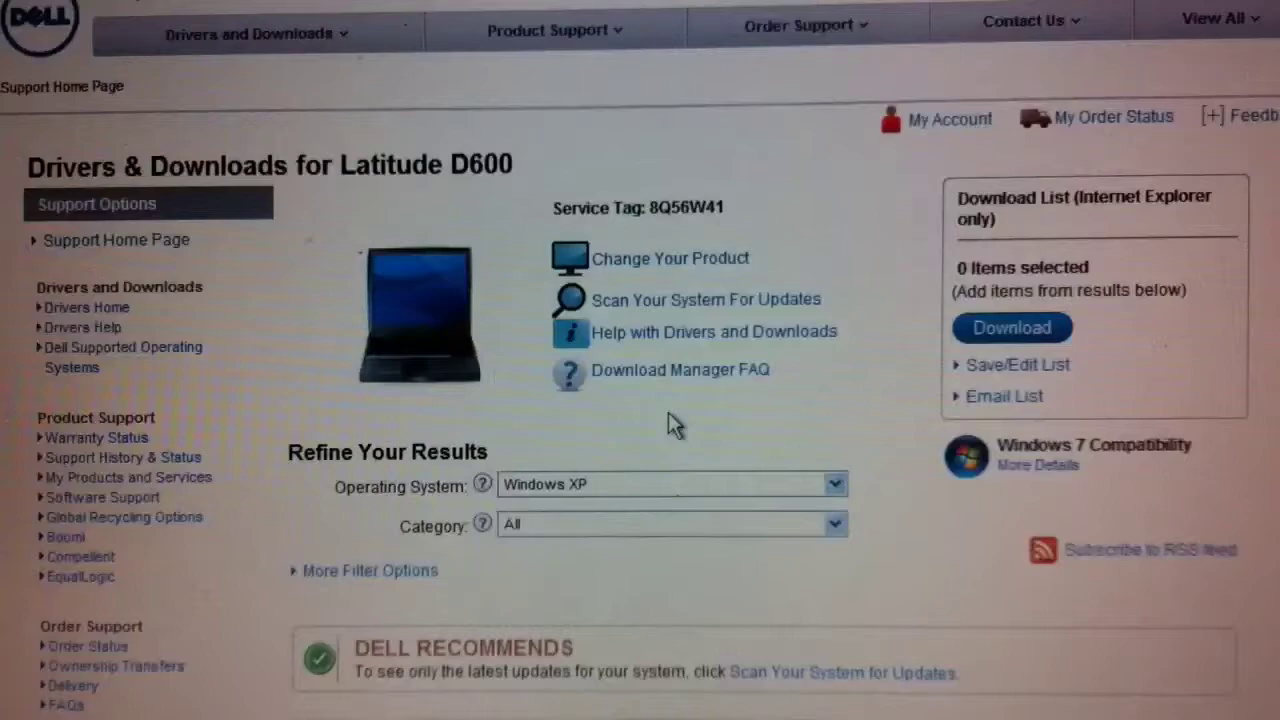
Scroll the D600 driver list to the Network category with its four Broadcom downloads.
scroll("down", 3)
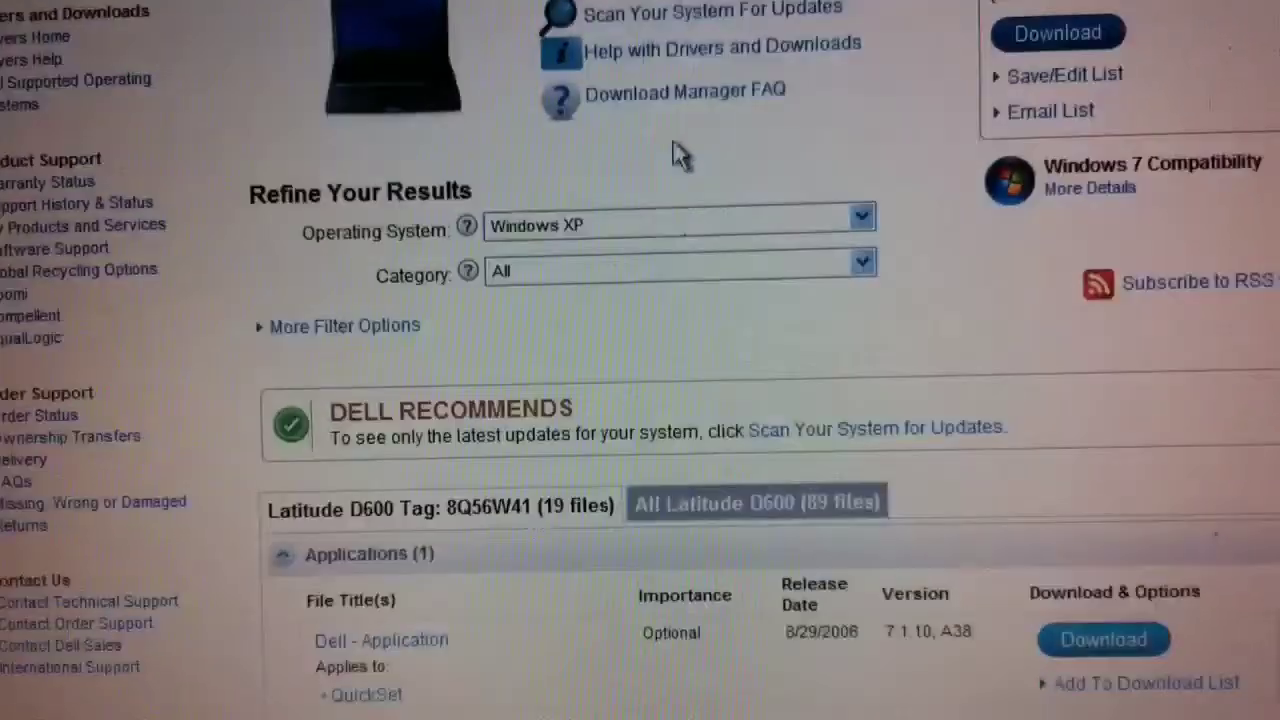
scroll("down", 3)
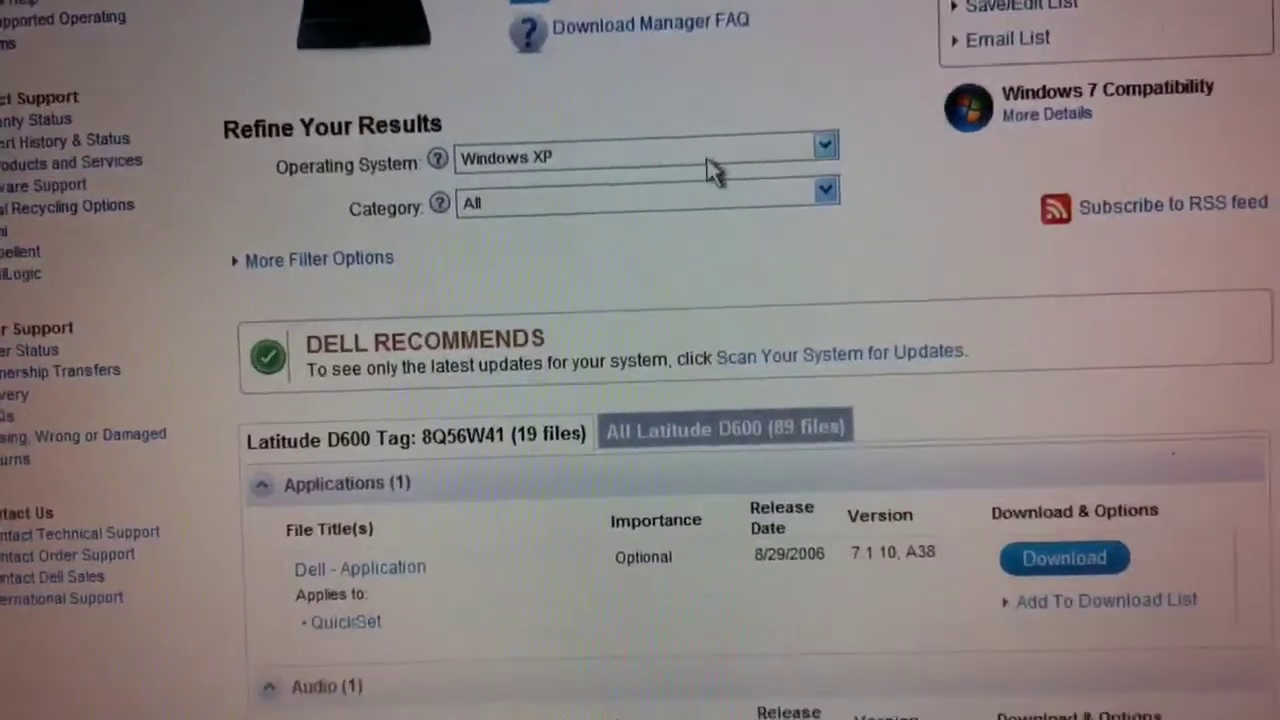
scroll("down", 3)
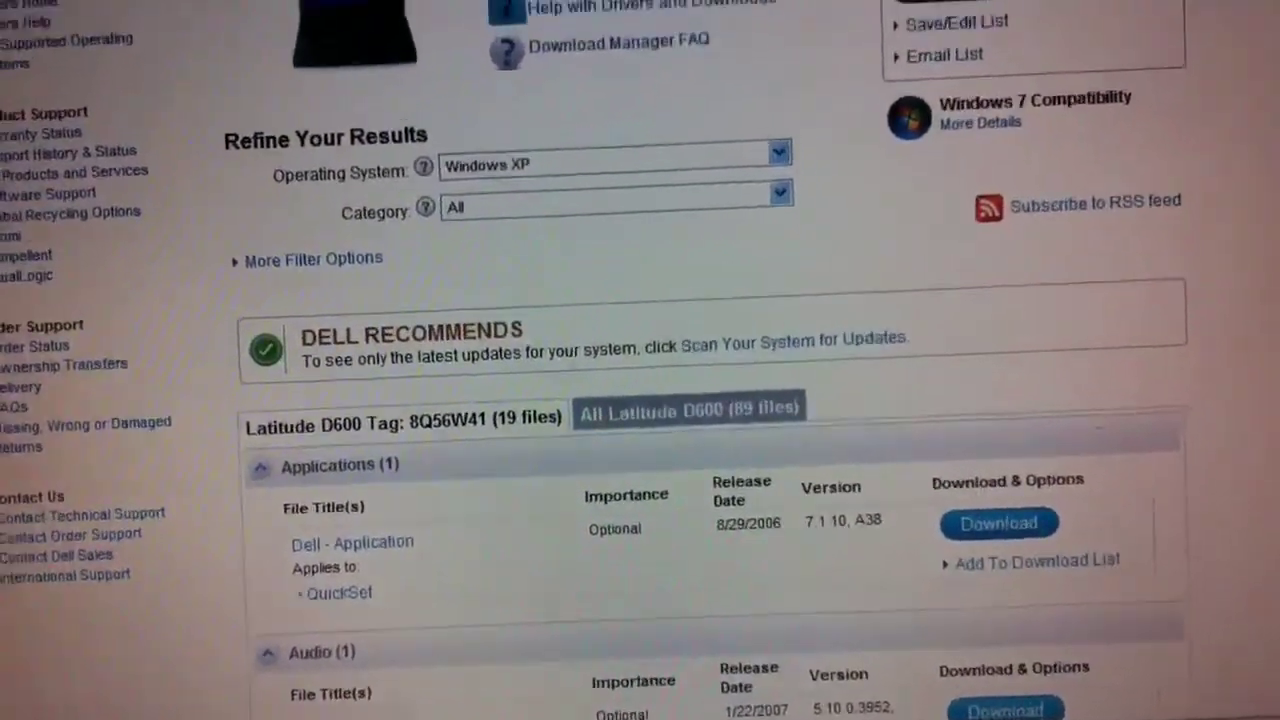
scroll("down", 3)
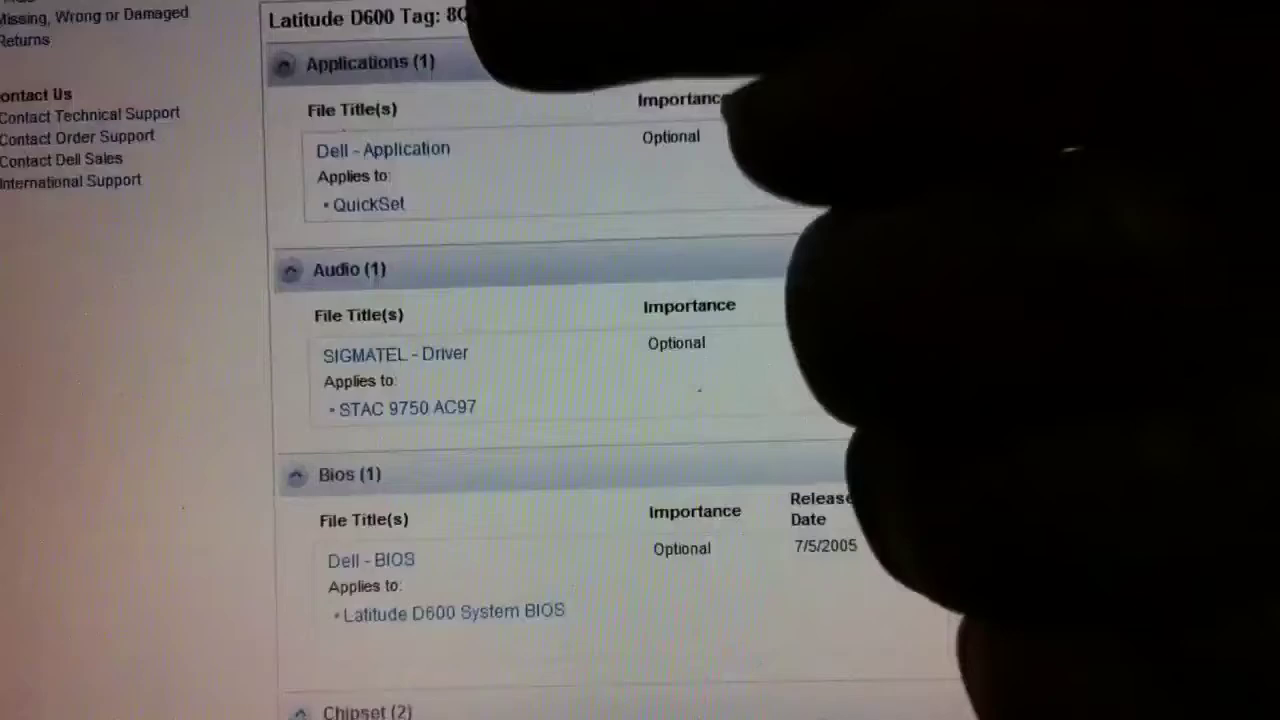
scroll("down", 3)
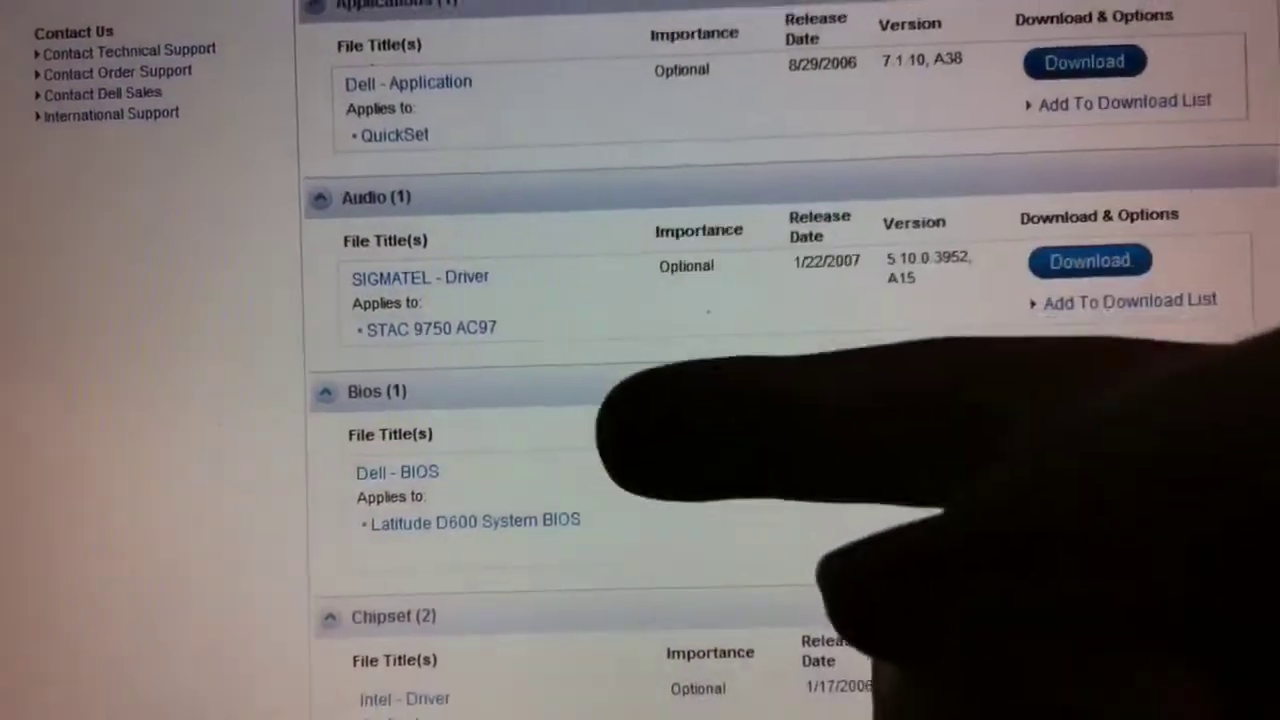
scroll("down", 3)
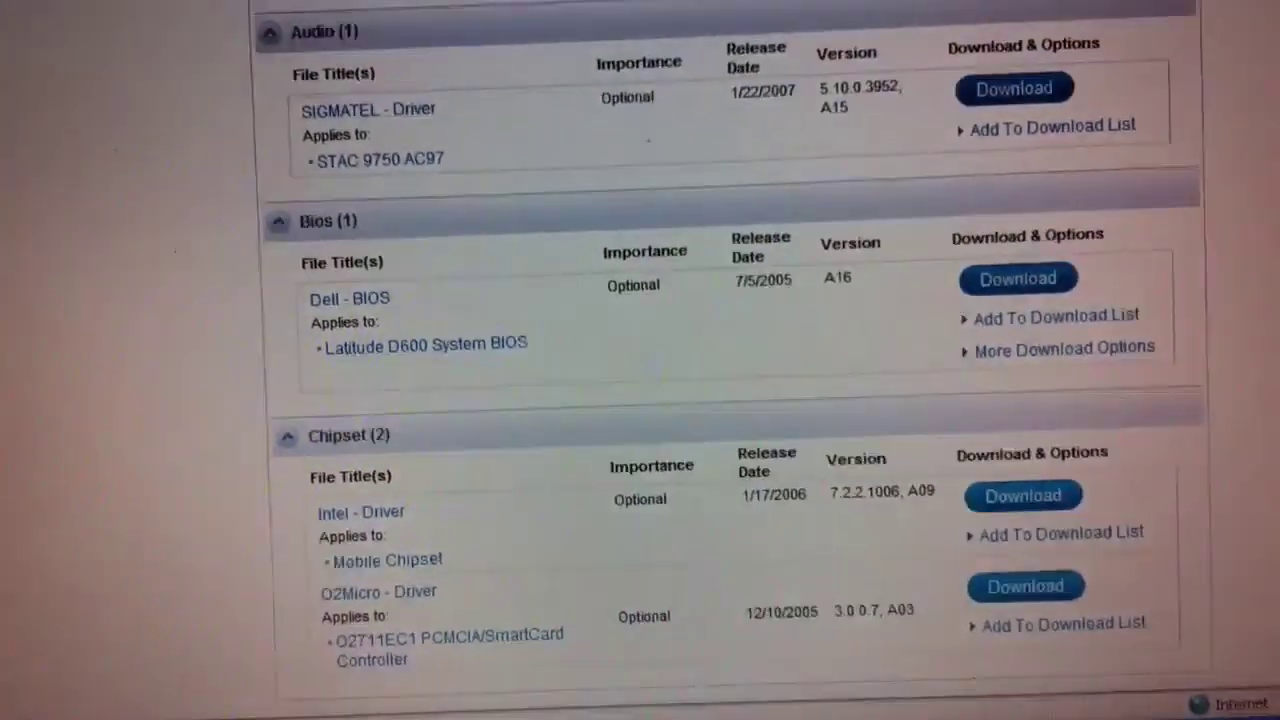
scroll("down", 3)
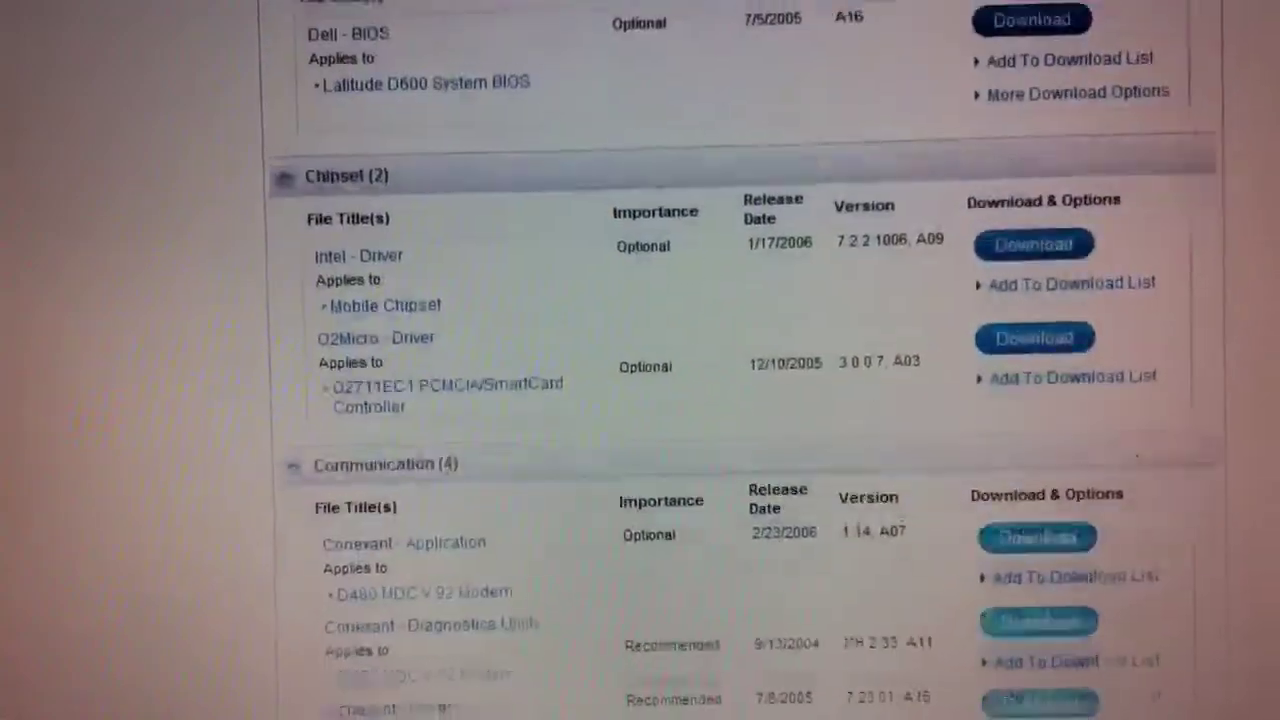
scroll("down", 3)
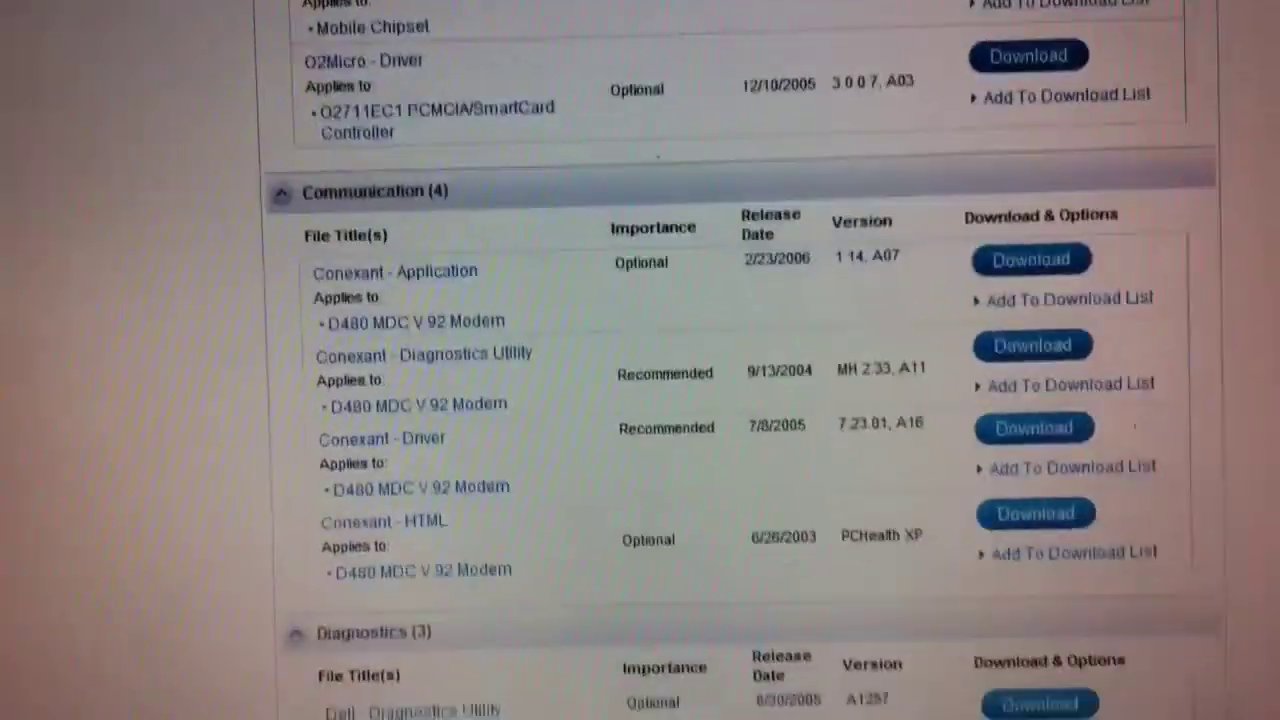
scroll("down", 3)
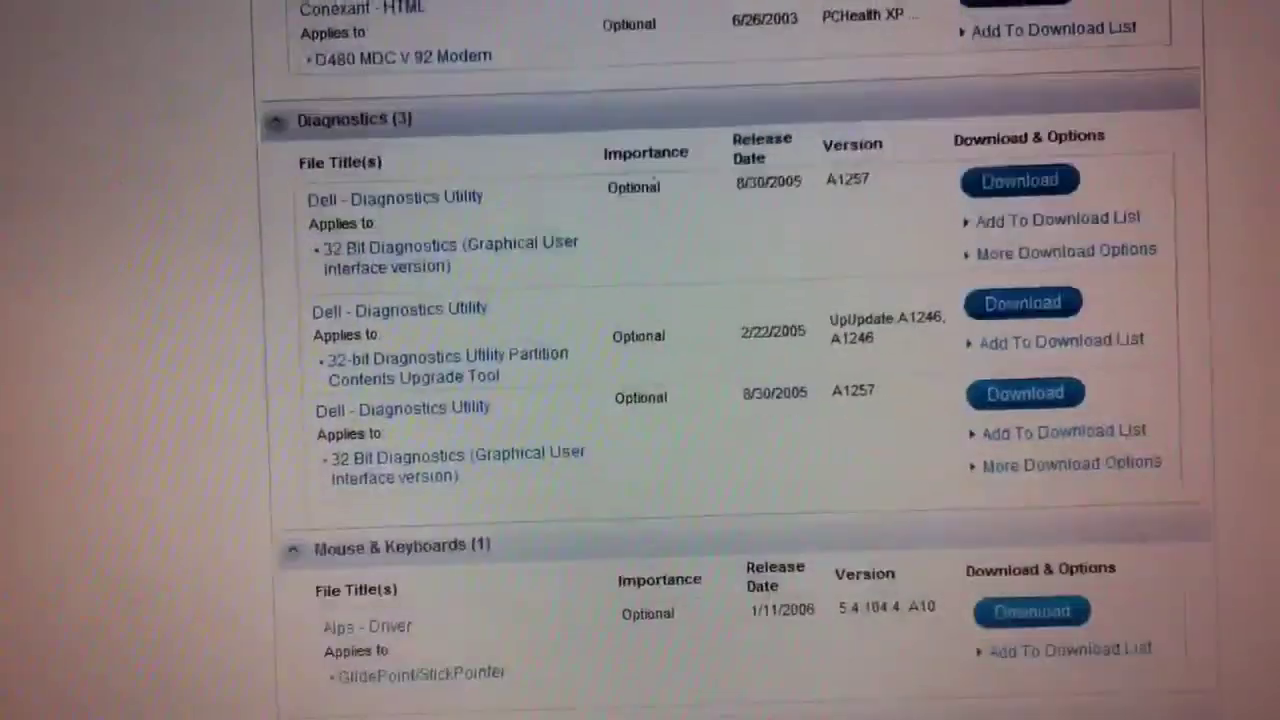
scroll("down", 3)
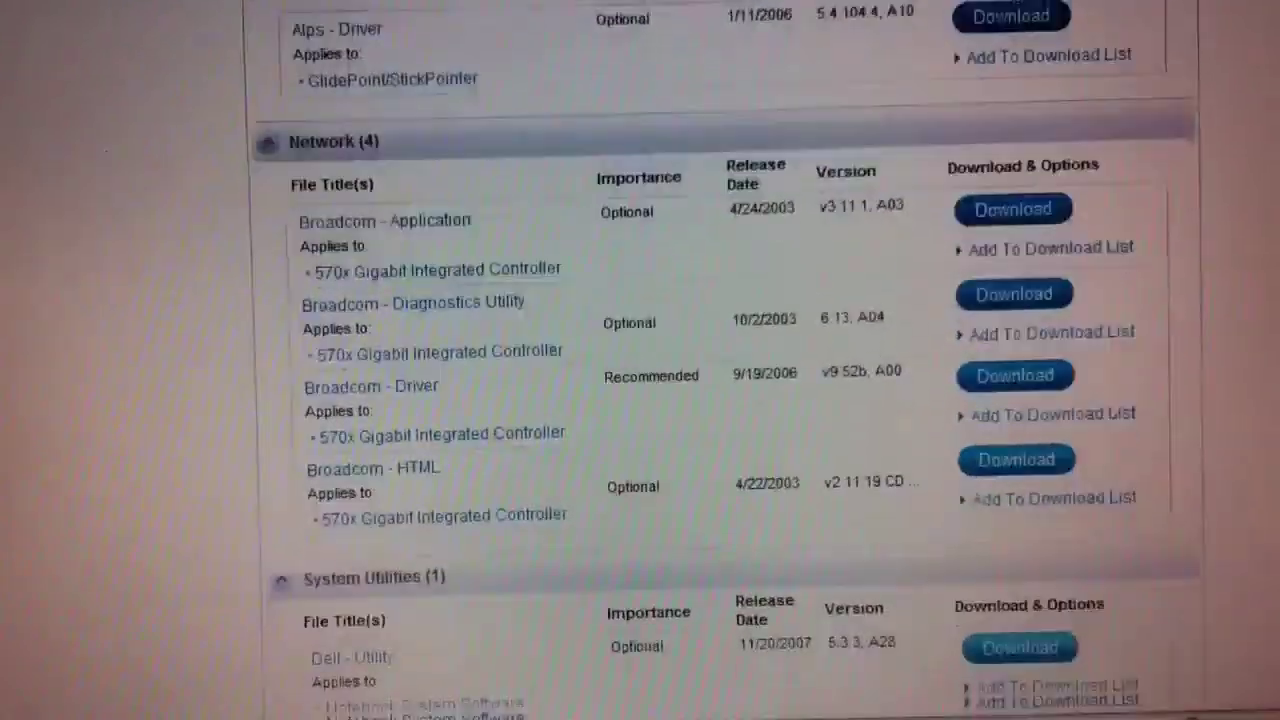
scroll("down", 3)
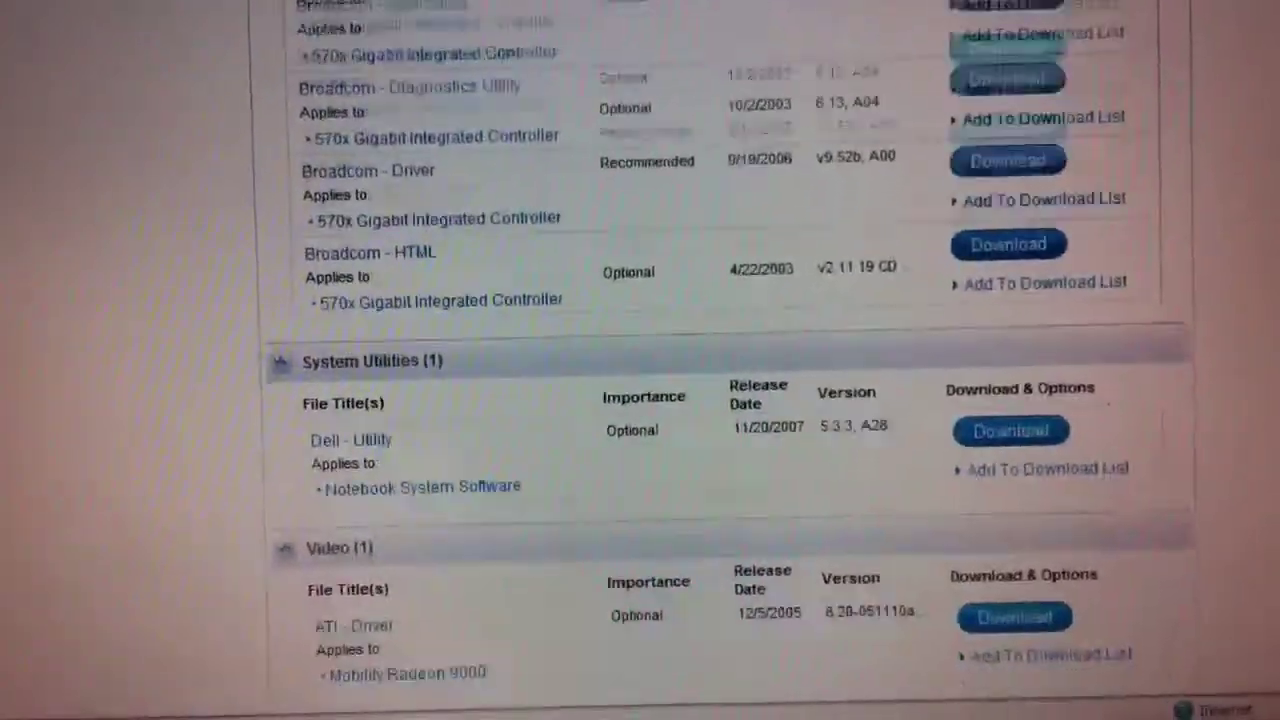
scroll("up", 3)
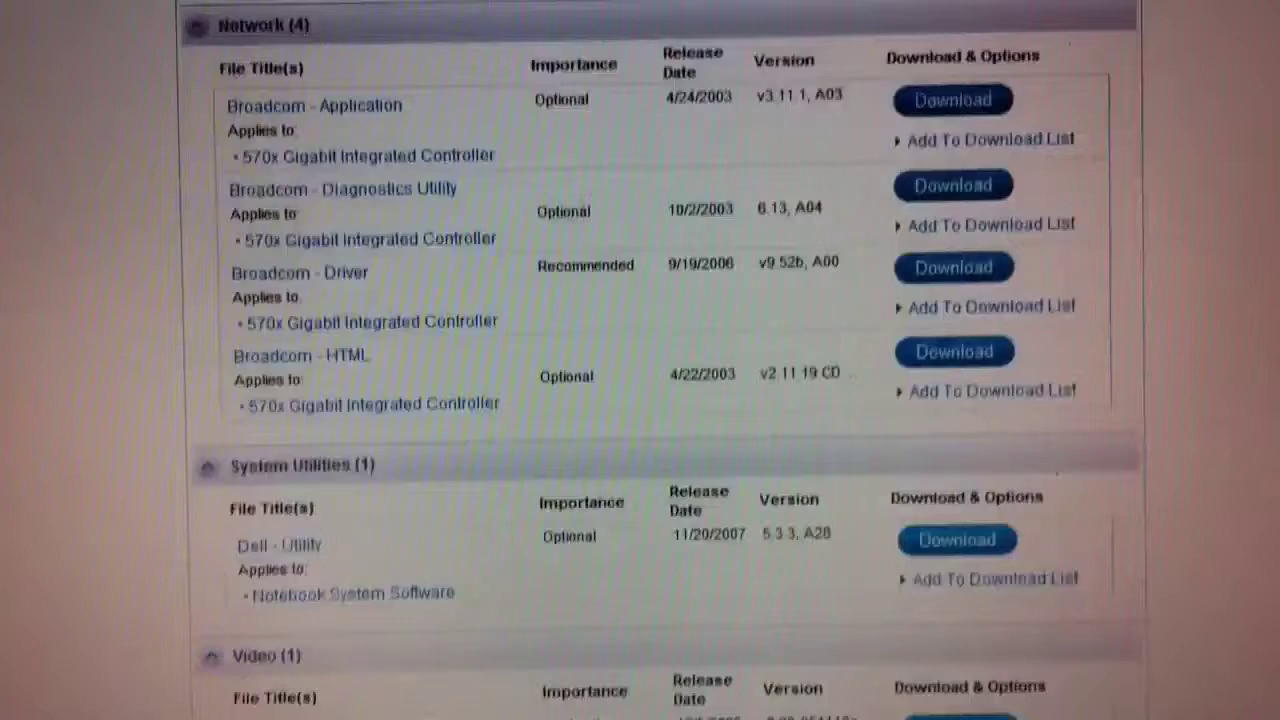
scroll("up", 3)
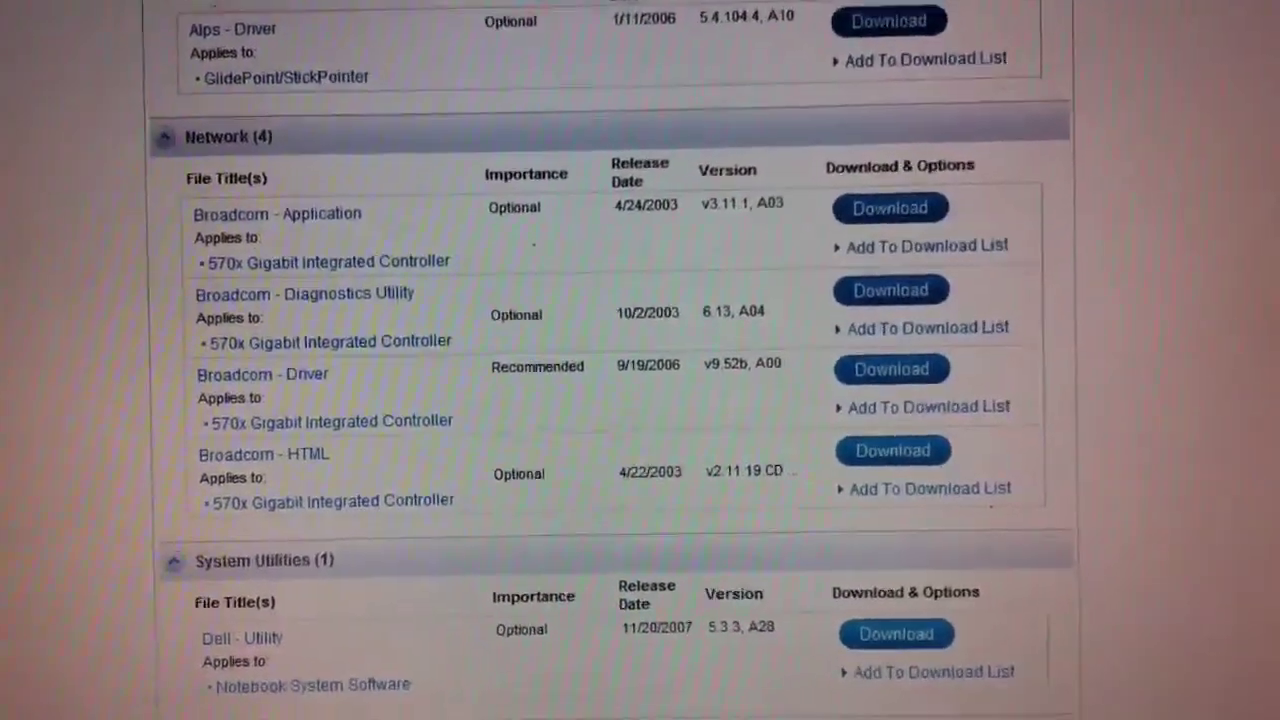
scroll("up", 3)
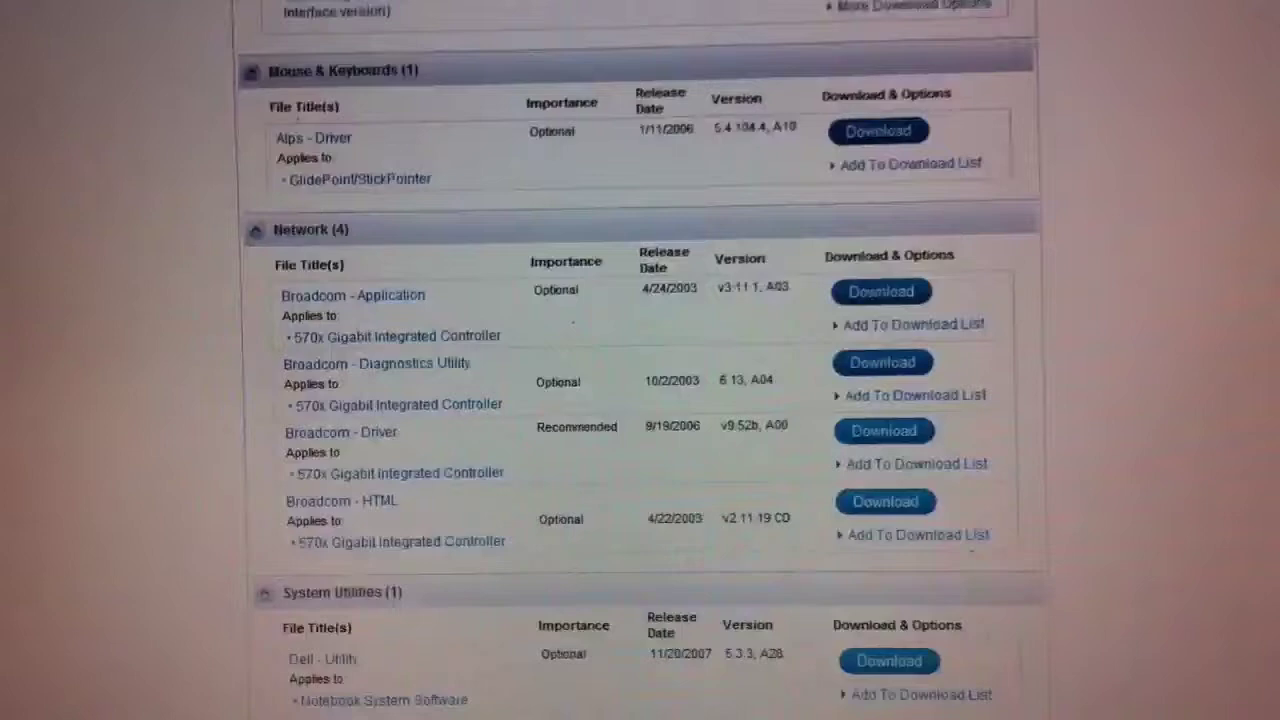
scroll("up", 3)
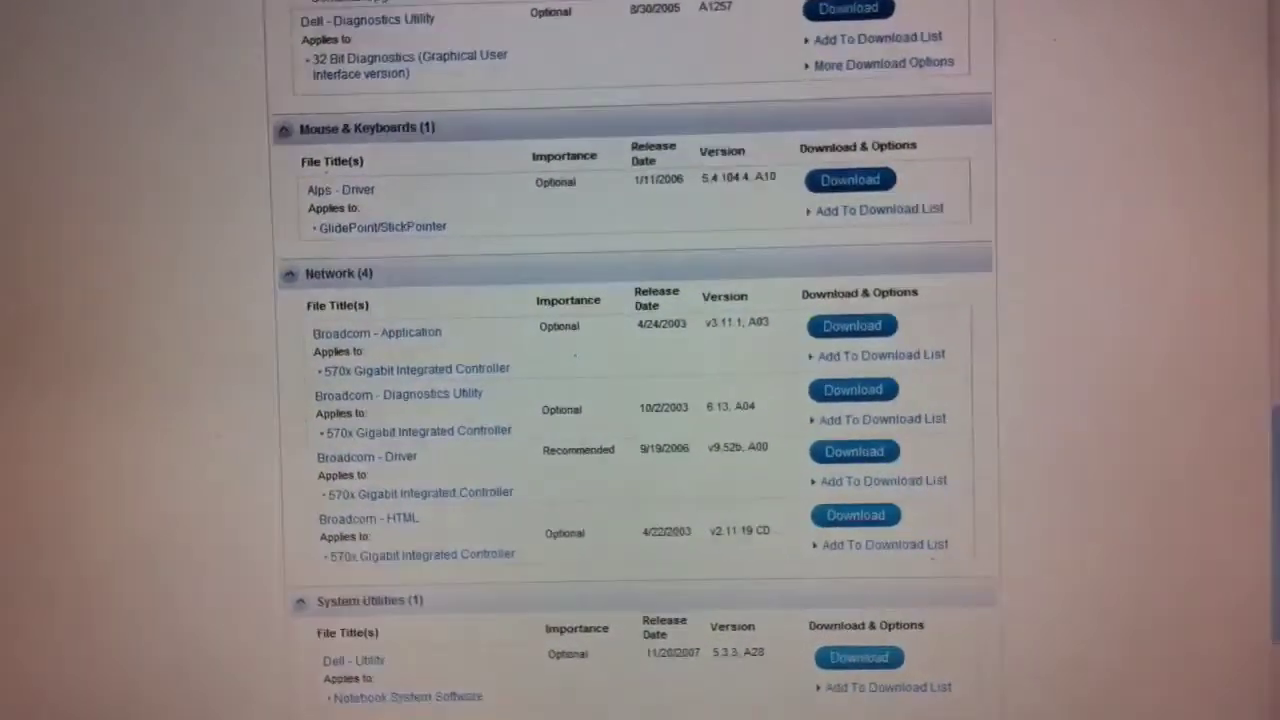
scroll("down", 3)
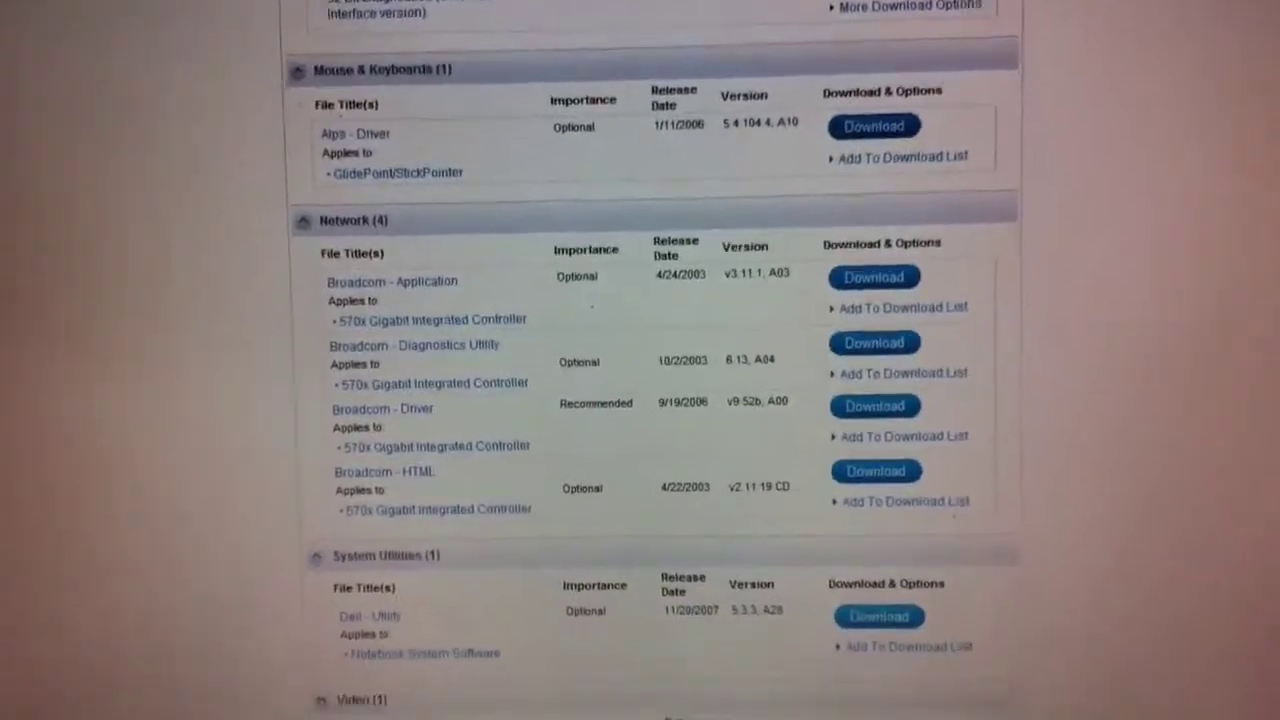
scroll("up", 3)
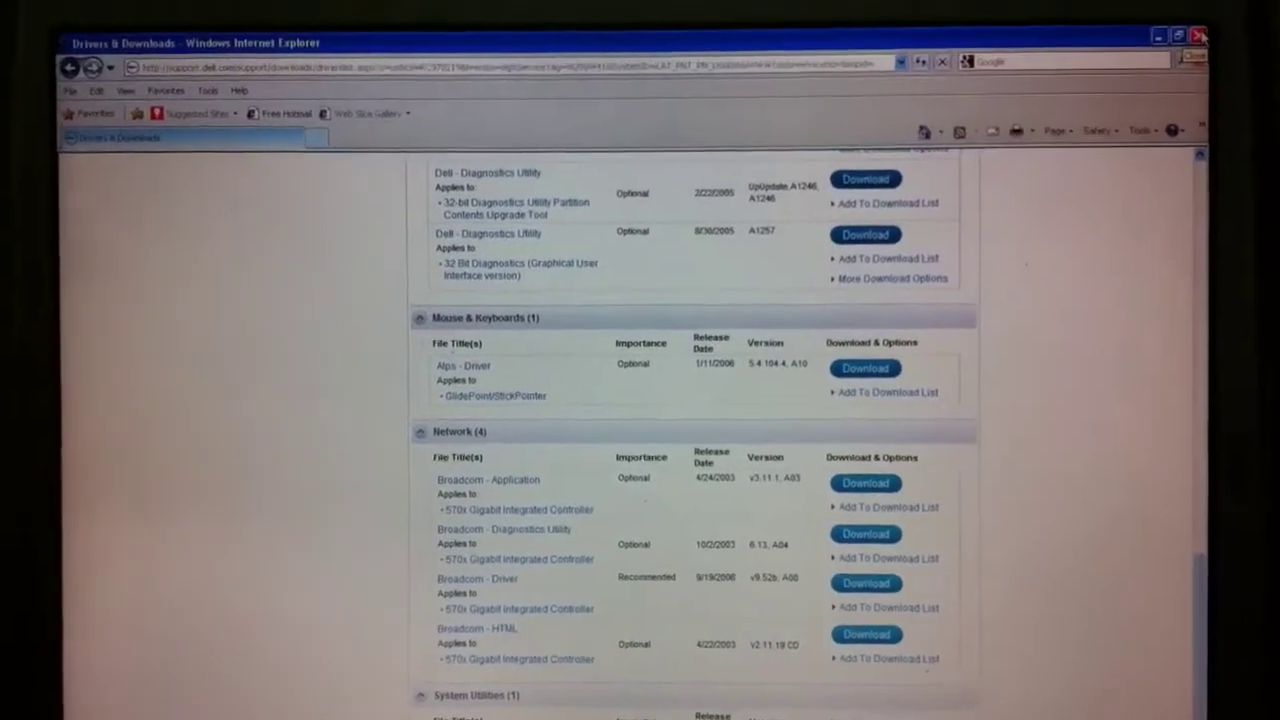
Close the browser and browse to computer-support's drivers\wireless folder in Windows Explorer.
left_click(1199, 36)
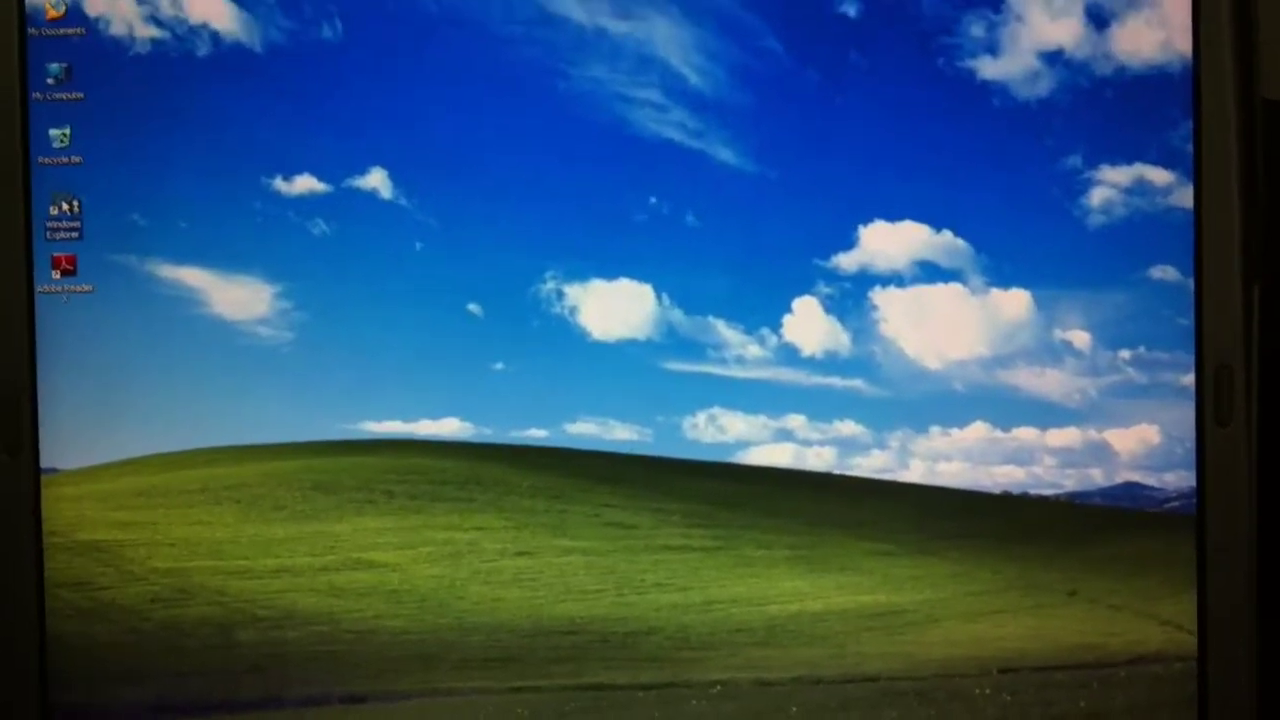
double_click(60, 25)
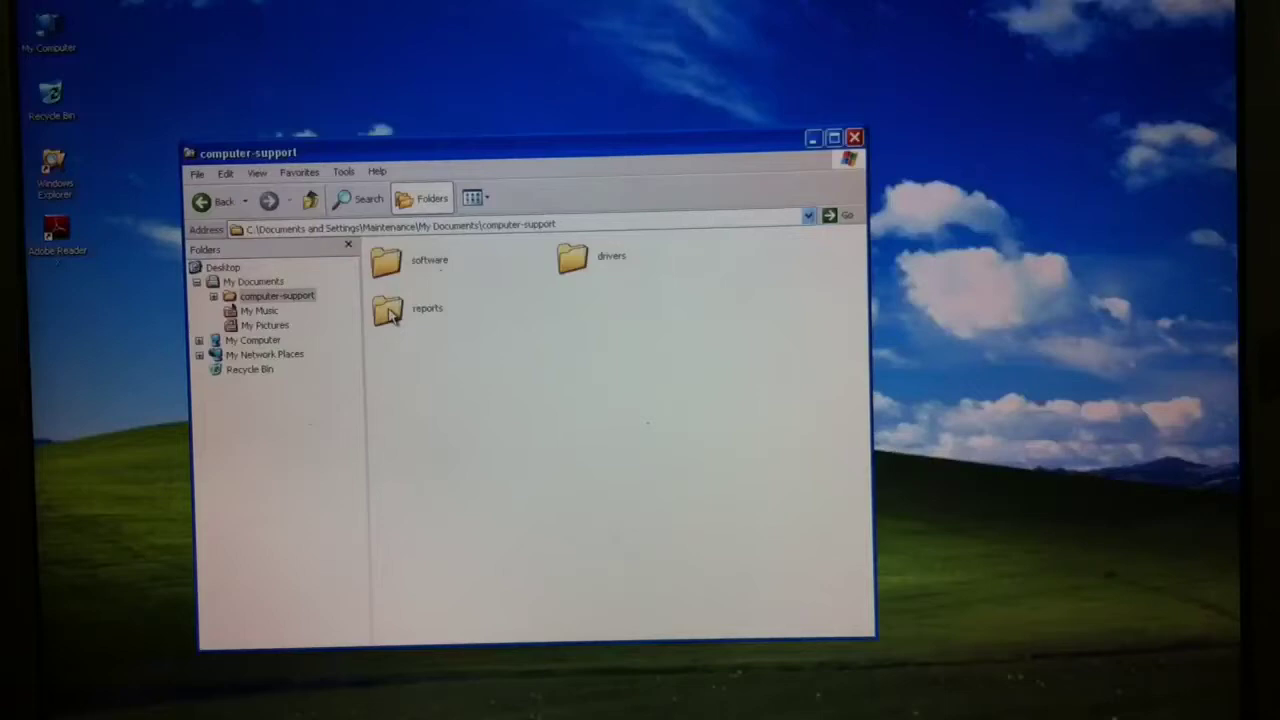
mouse_move(387, 335)
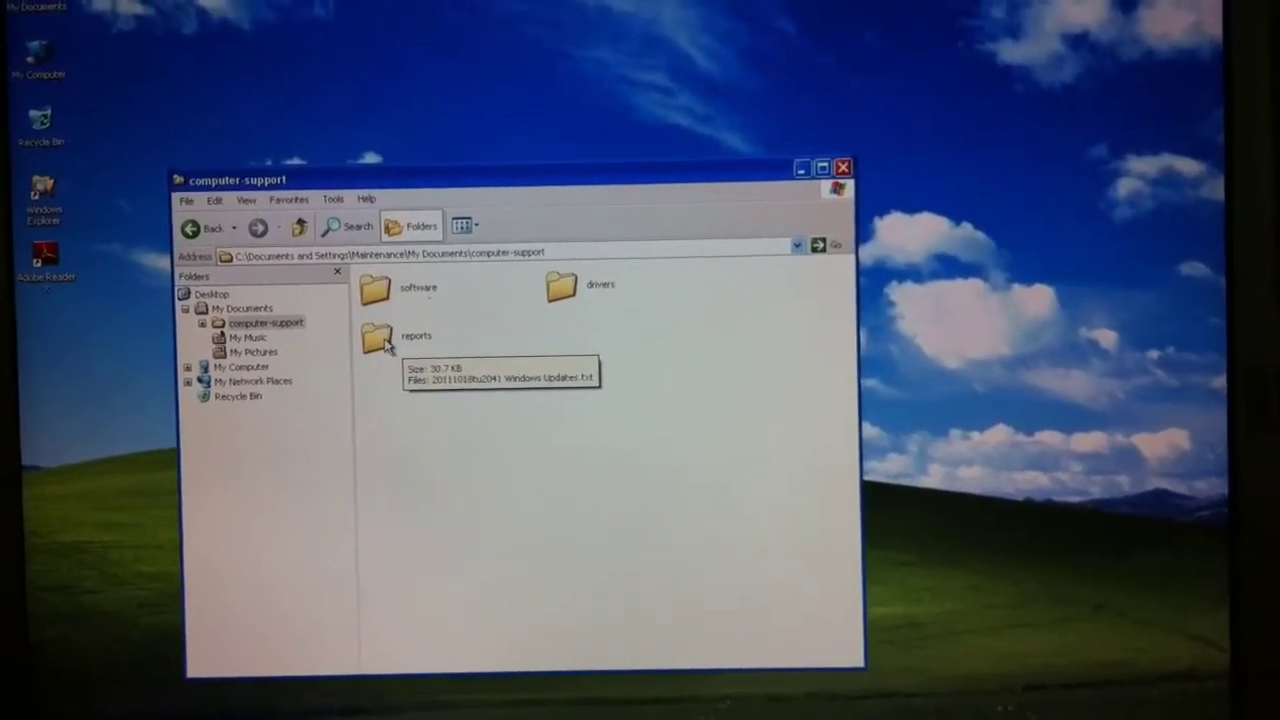
mouse_move(560, 290)
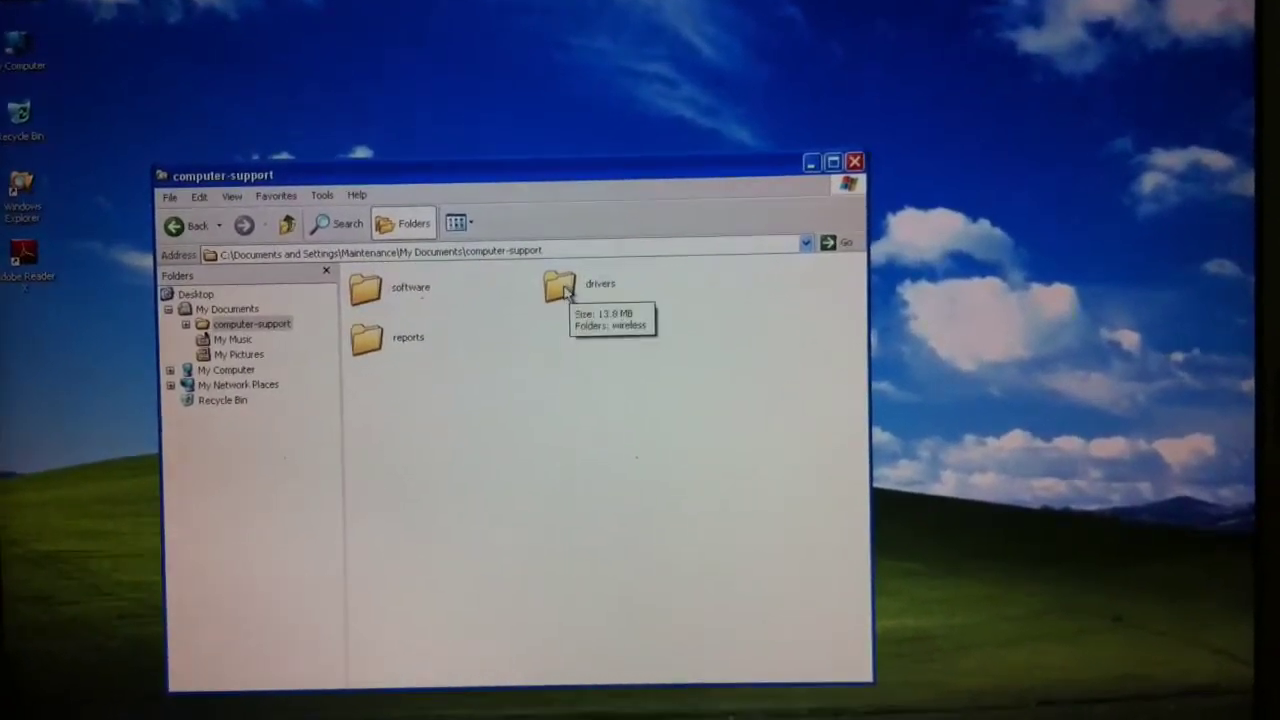
double_click(560, 287)
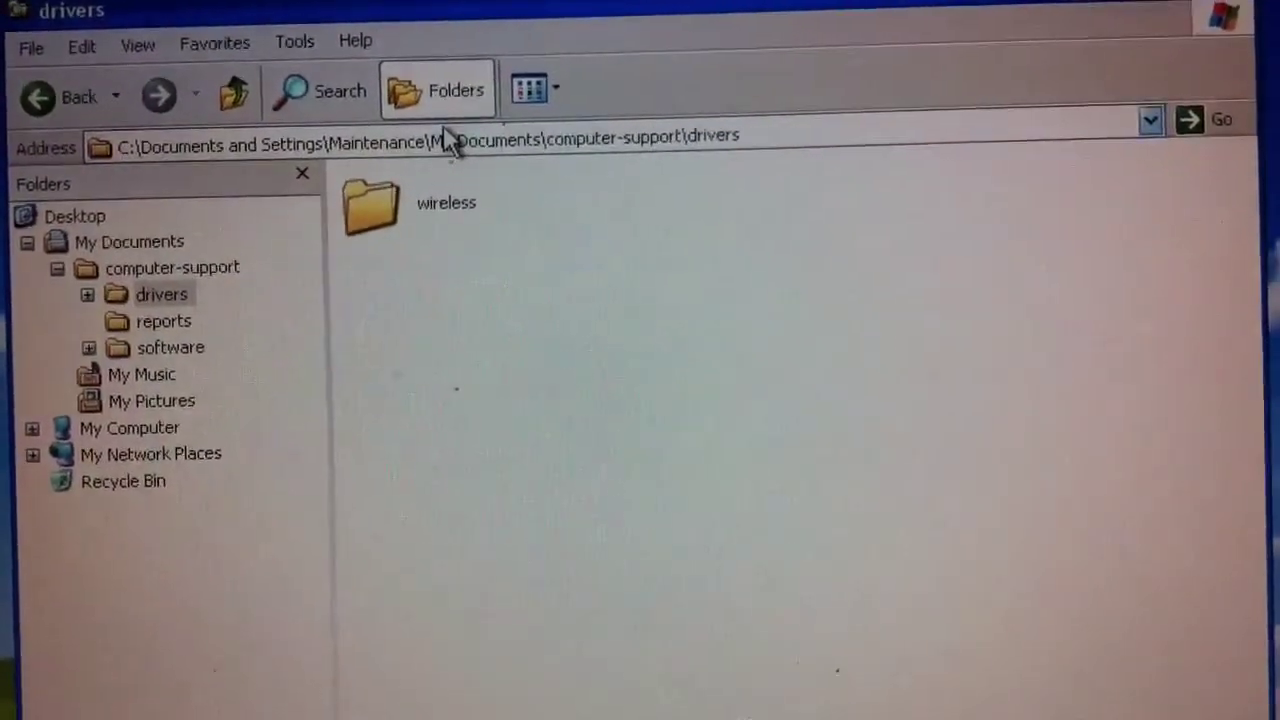
mouse_move(370, 210)
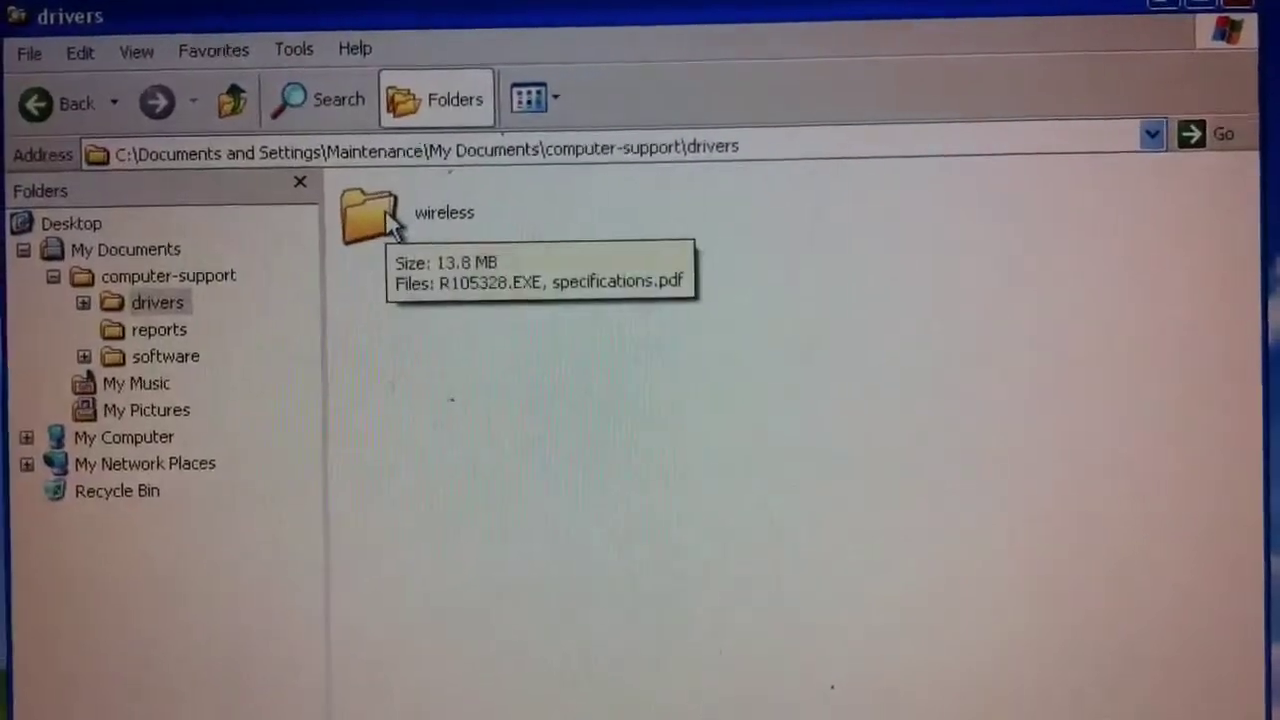
left_click(370, 212)
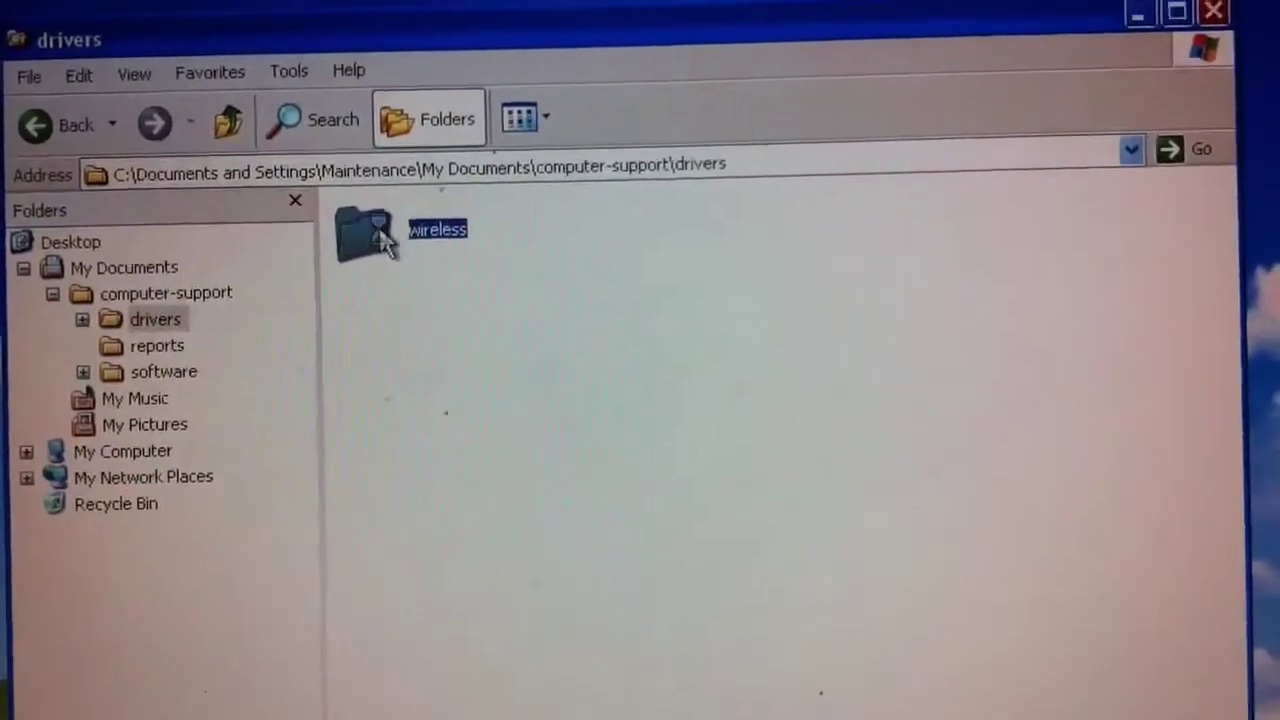
double_click(360, 235)
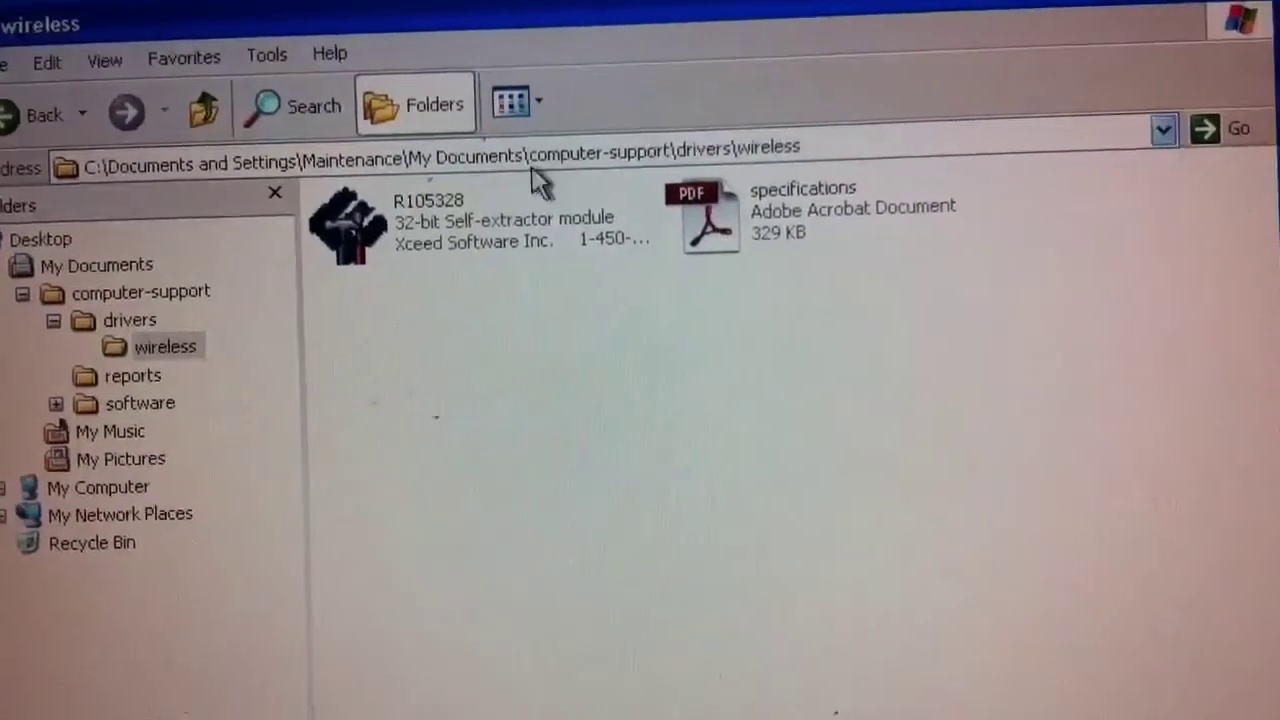
mouse_move(345, 225)
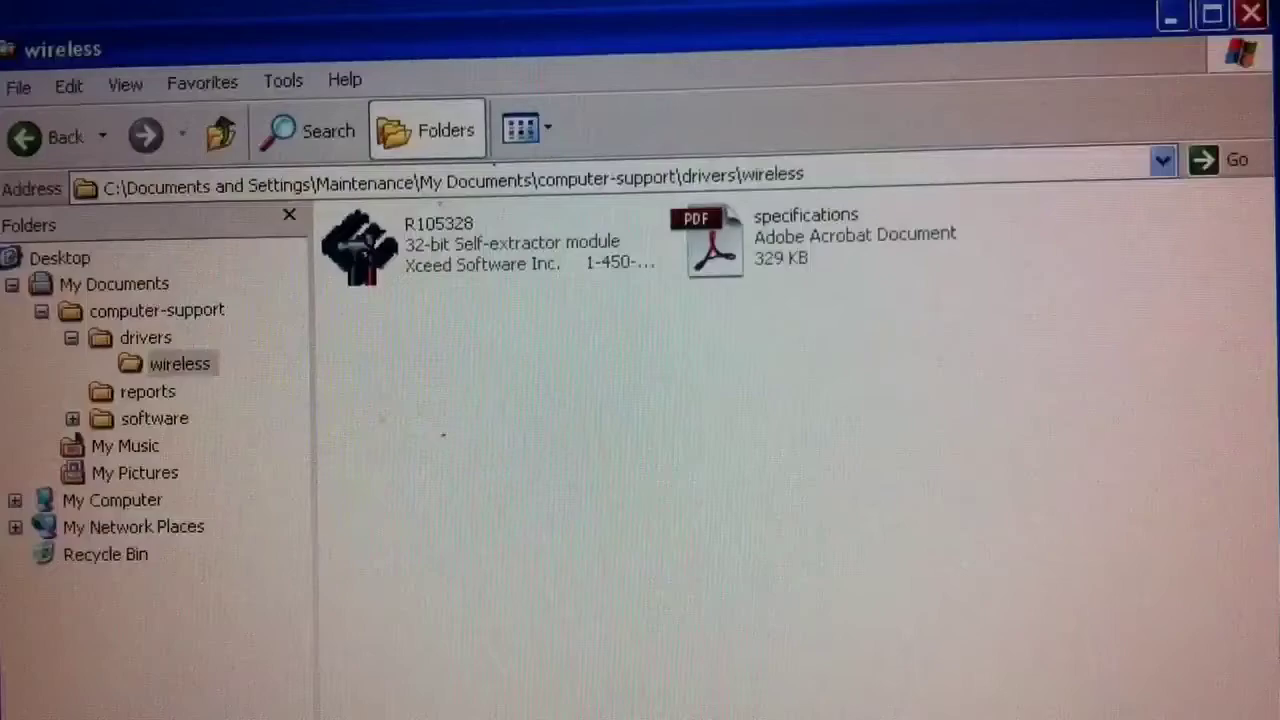
Launch the R105328 self-extractor and proceed past the driver information screen.
double_click(713, 240)
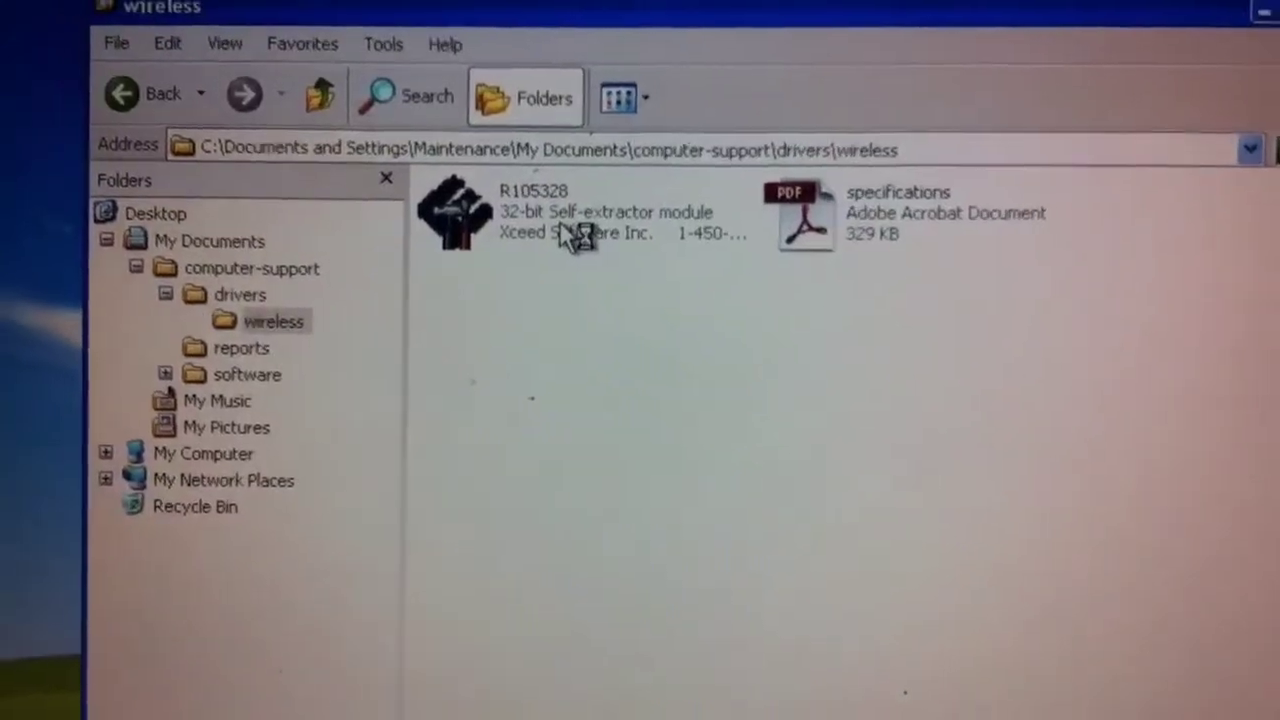
left_click(600, 215)
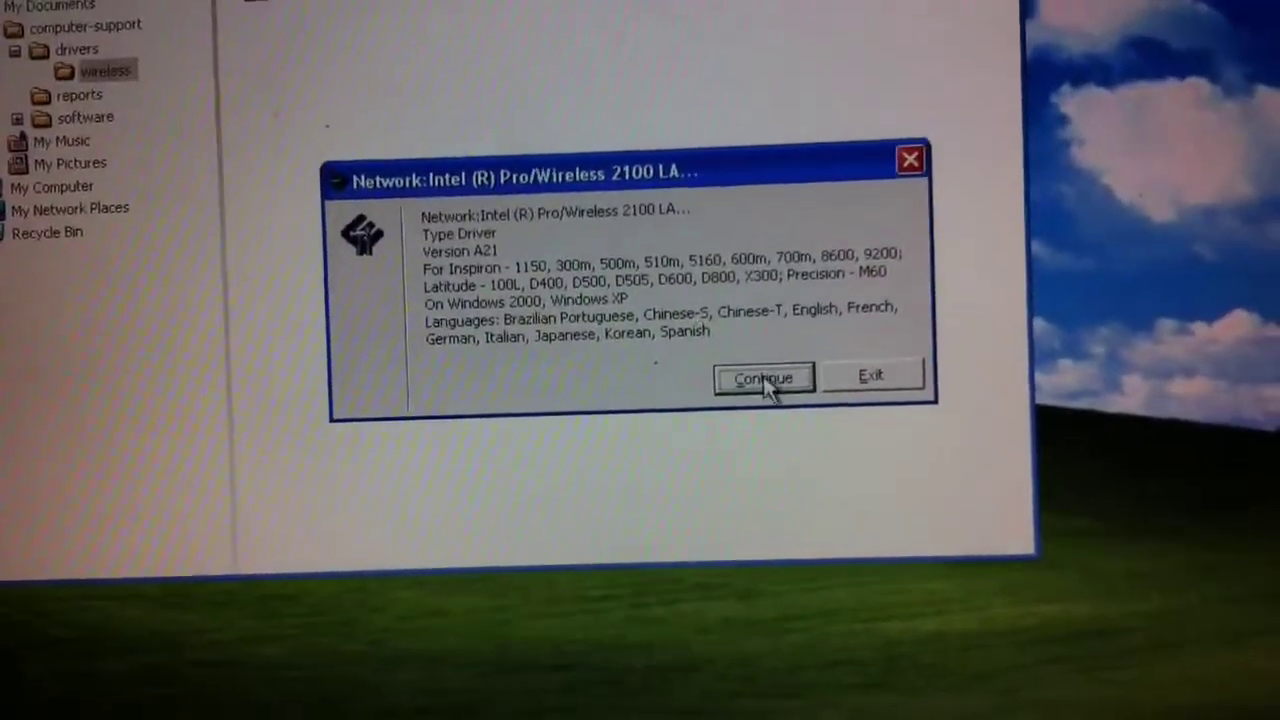
left_click(763, 378)
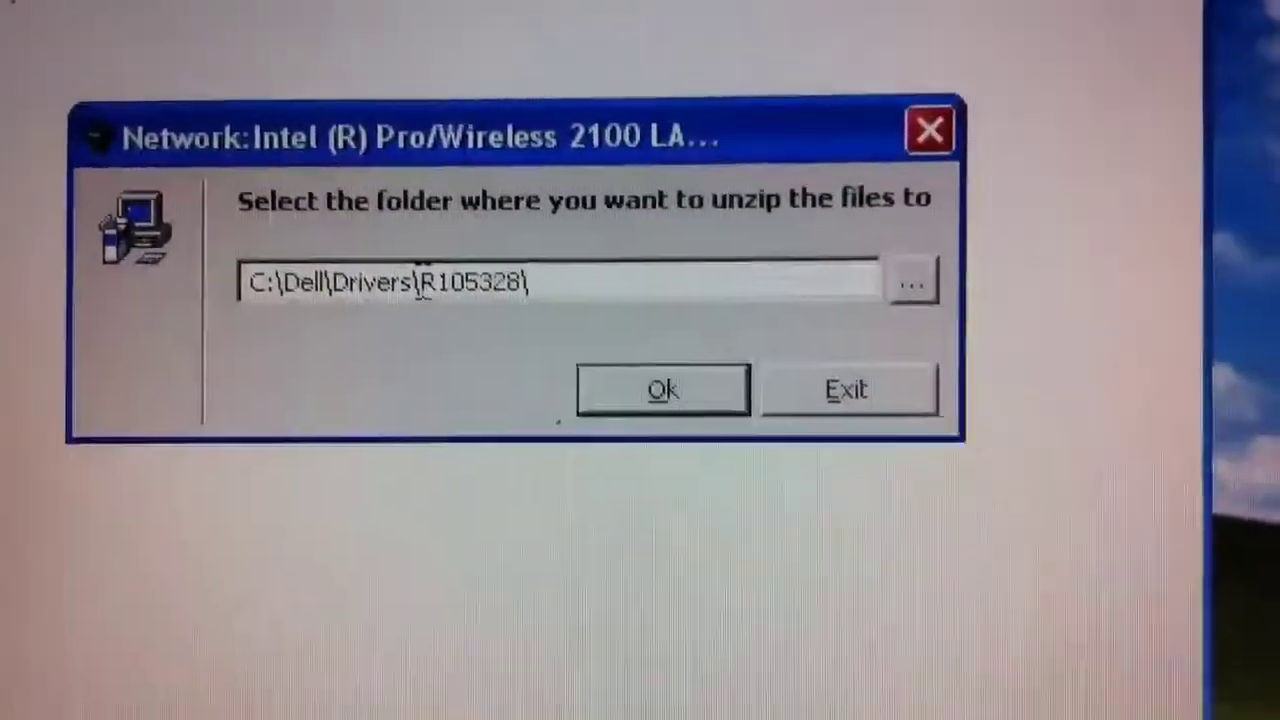
Unzip the package to C:\Dell\Drivers\wireless\R105328, creating the folder.
type("wireless\\")
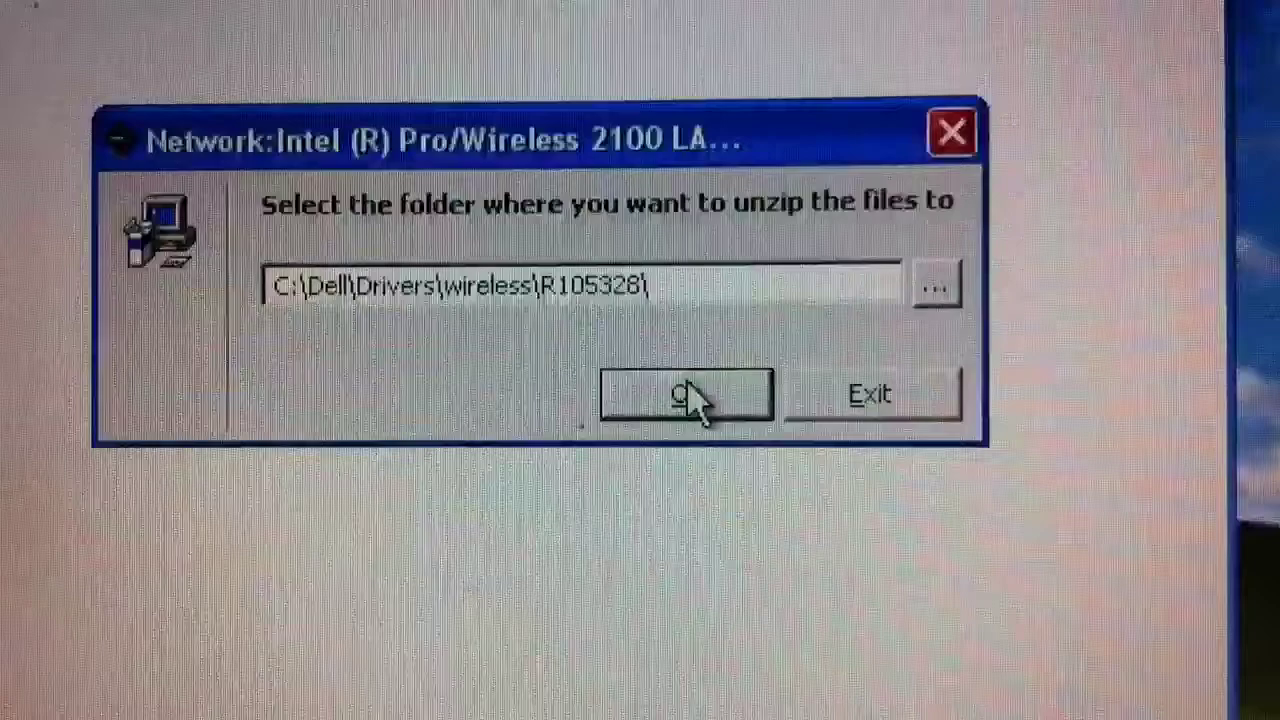
left_click(687, 394)
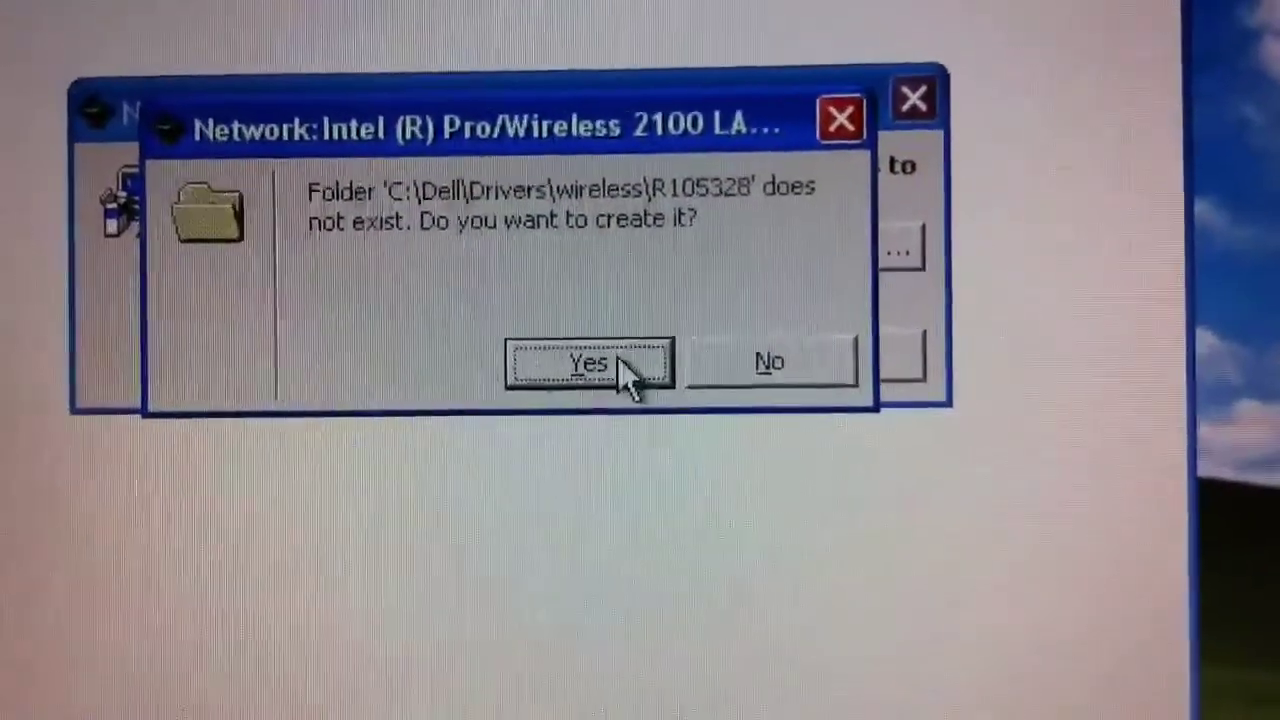
left_click(589, 362)
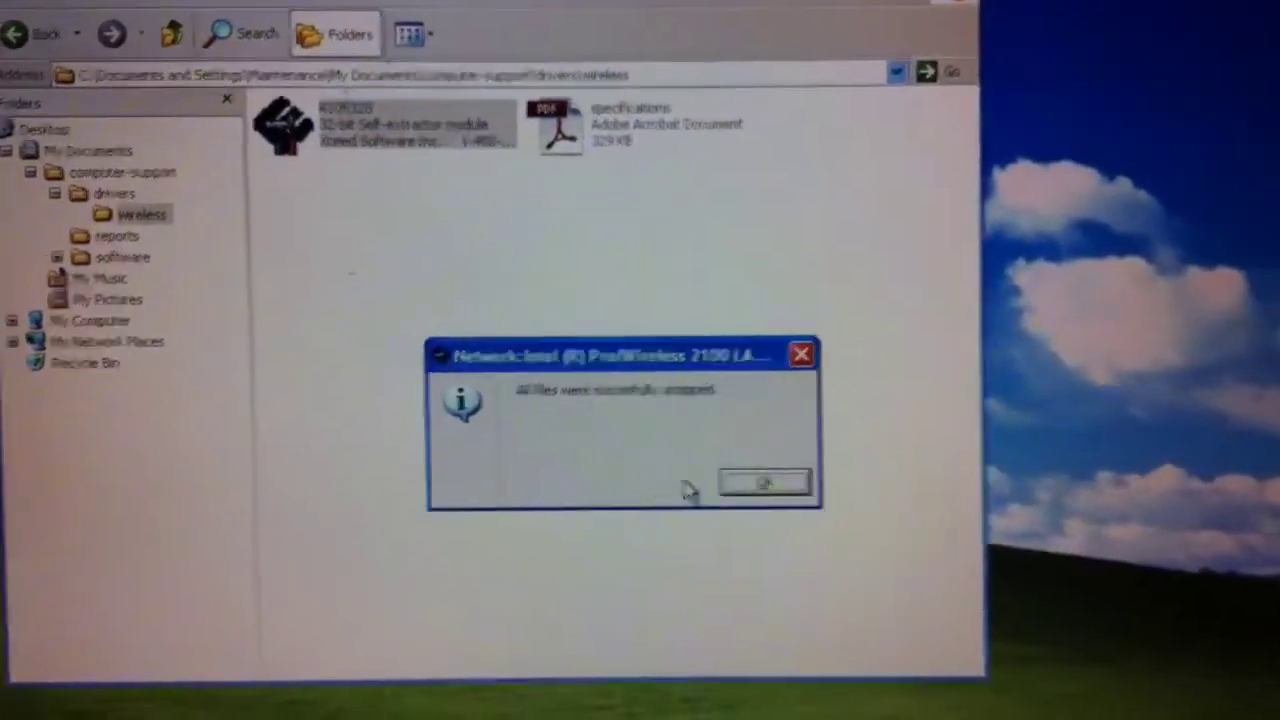
left_click(763, 482)
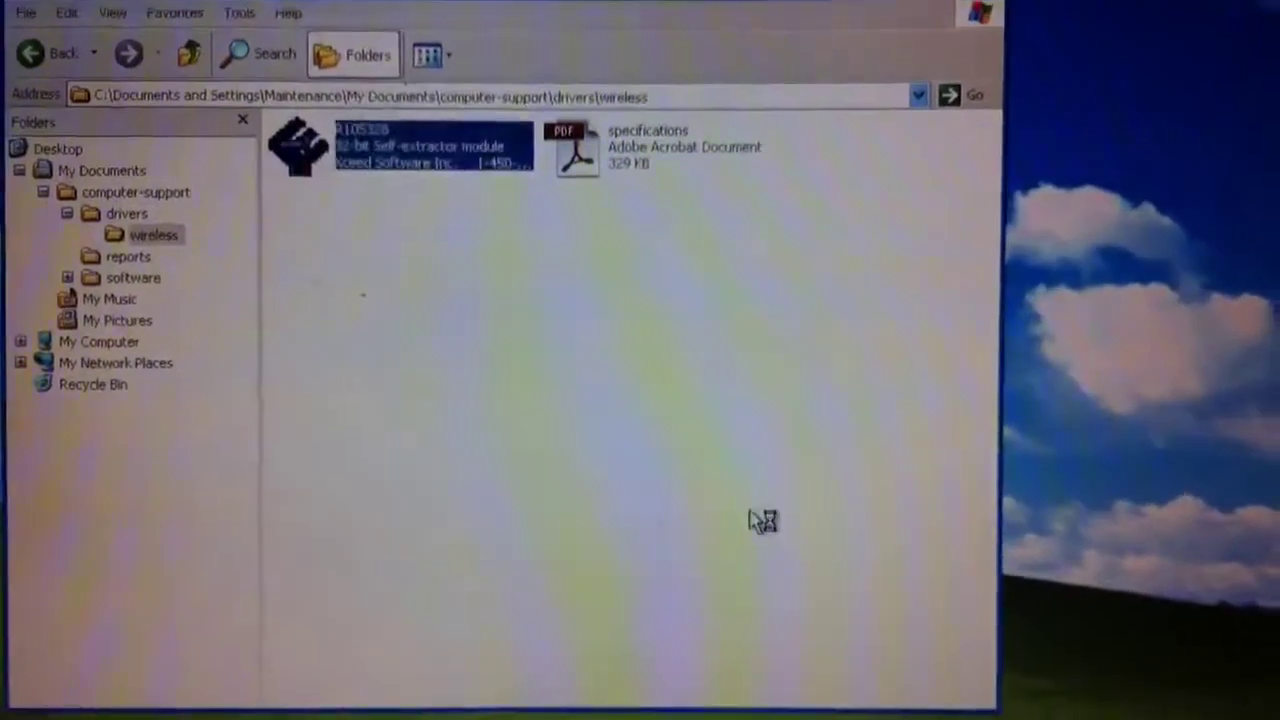